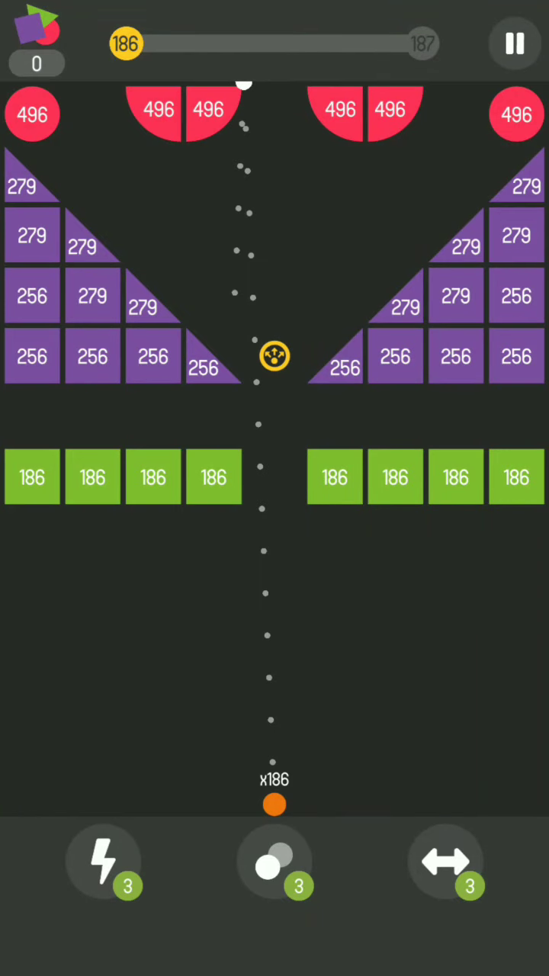
Step: Launch the balls at the level 186 bricks and recall them to end the turn
click(274, 862)
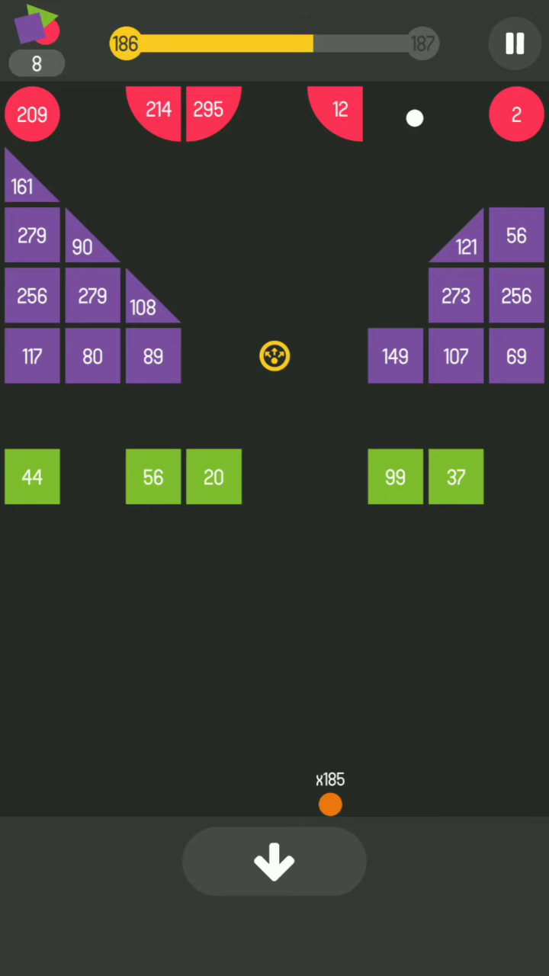
click(274, 860)
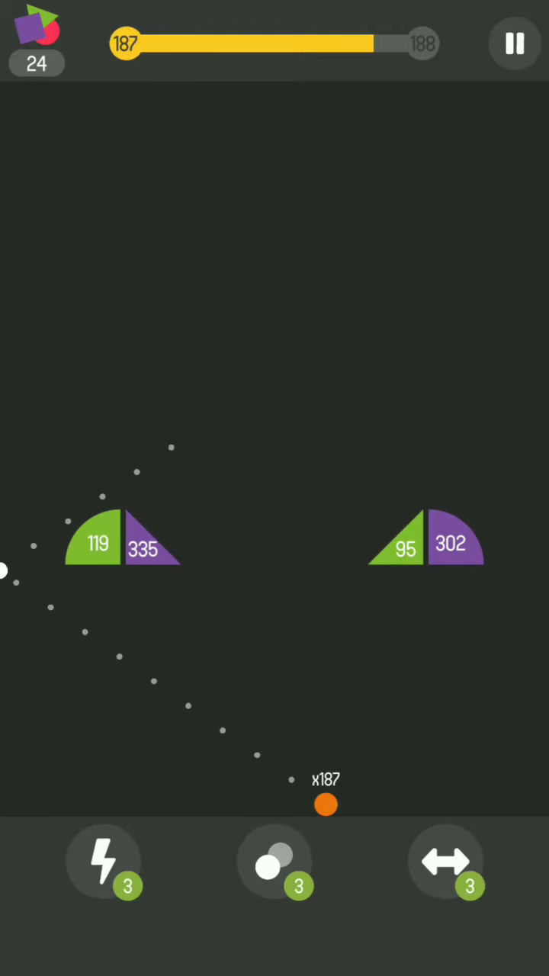
Step: Shoot the last green and purple bricks of level 187 and recall the balls
click(275, 862)
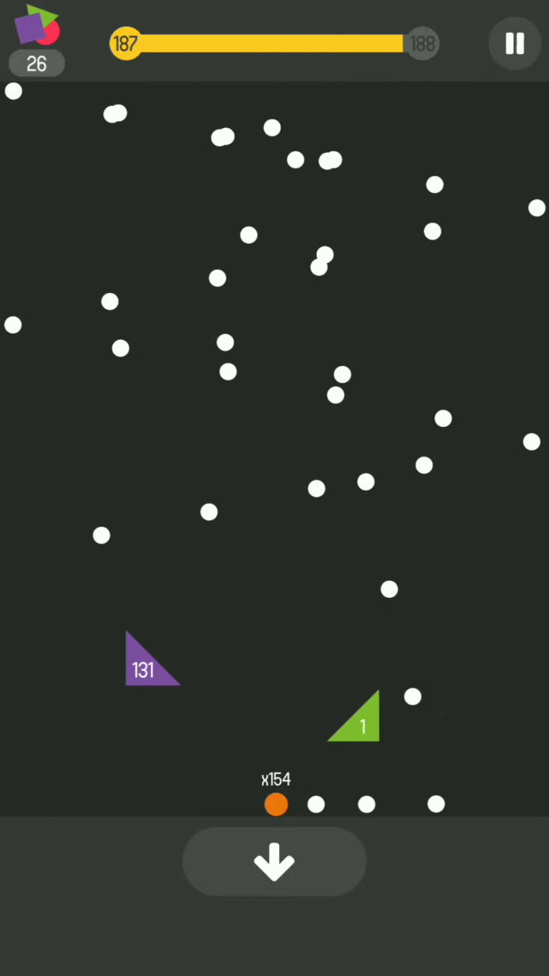
click(274, 860)
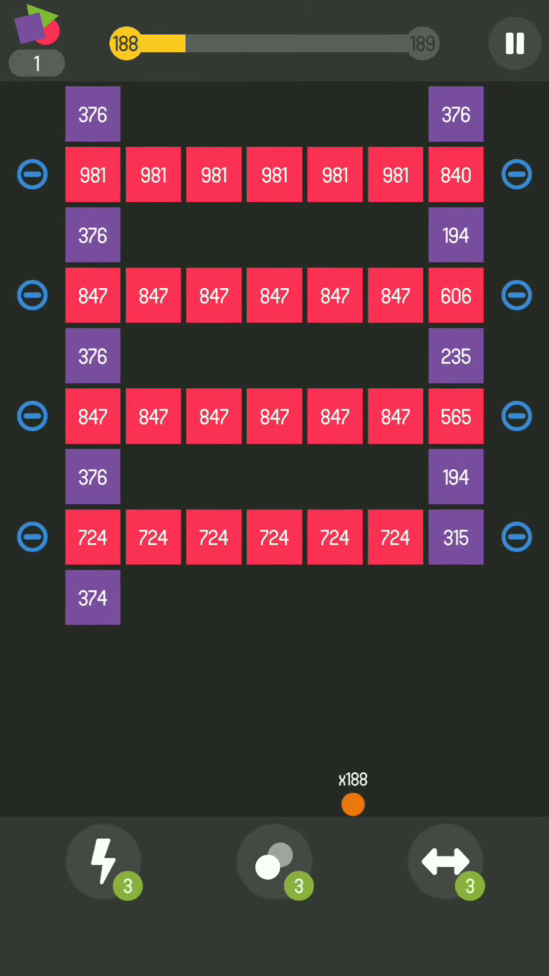
Step: Fire into the red brick rows to clear level 188 and most of level 189
click(274, 862)
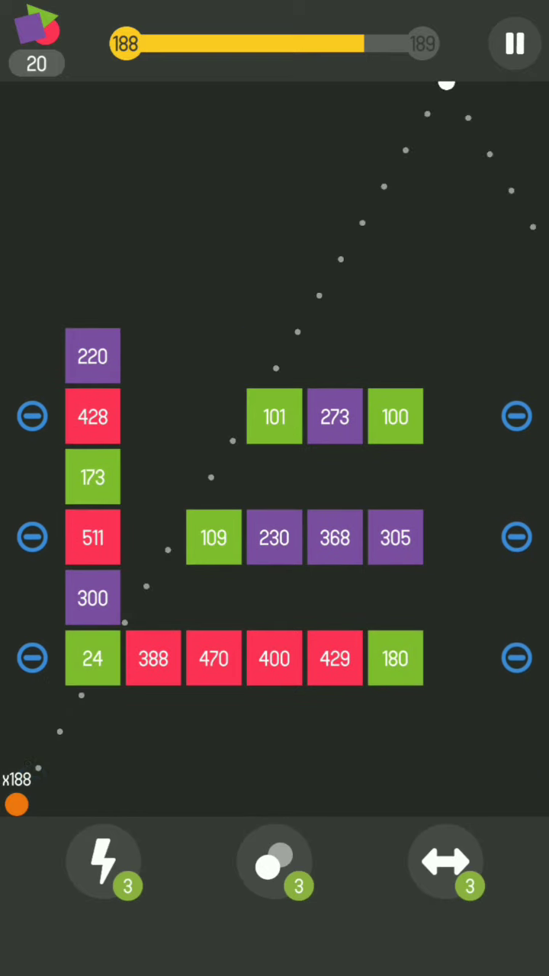
click(275, 861)
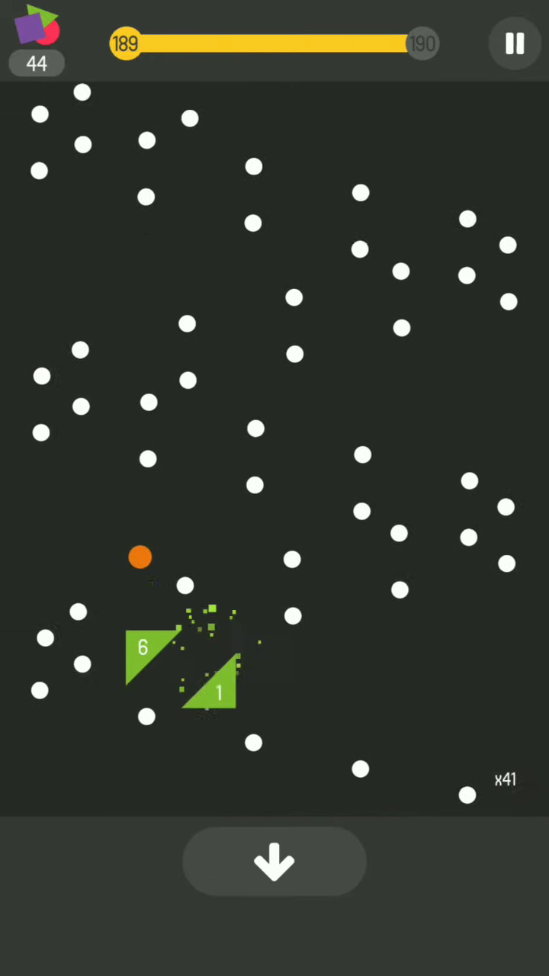
Step: Recall to finish level 189, then shoot level 190 down to three green bricks
click(275, 860)
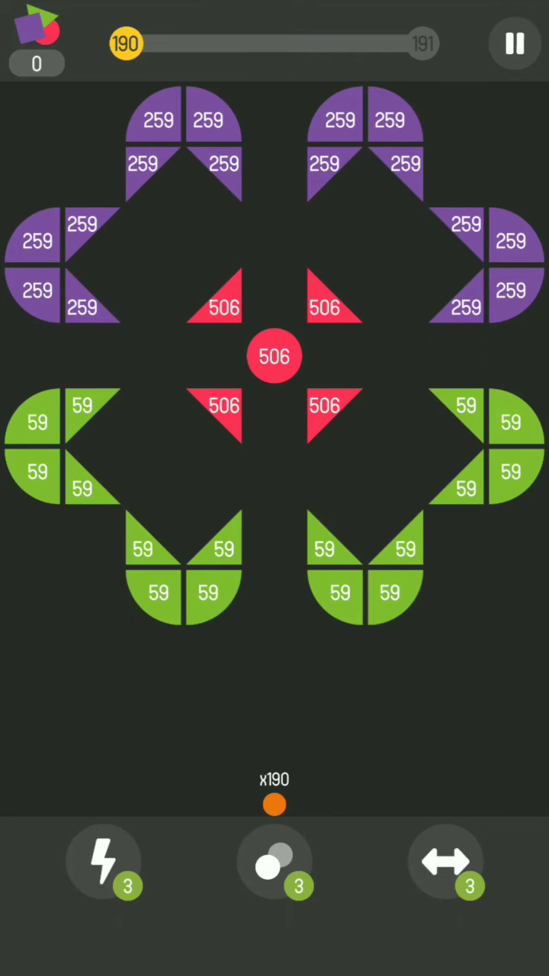
click(274, 803)
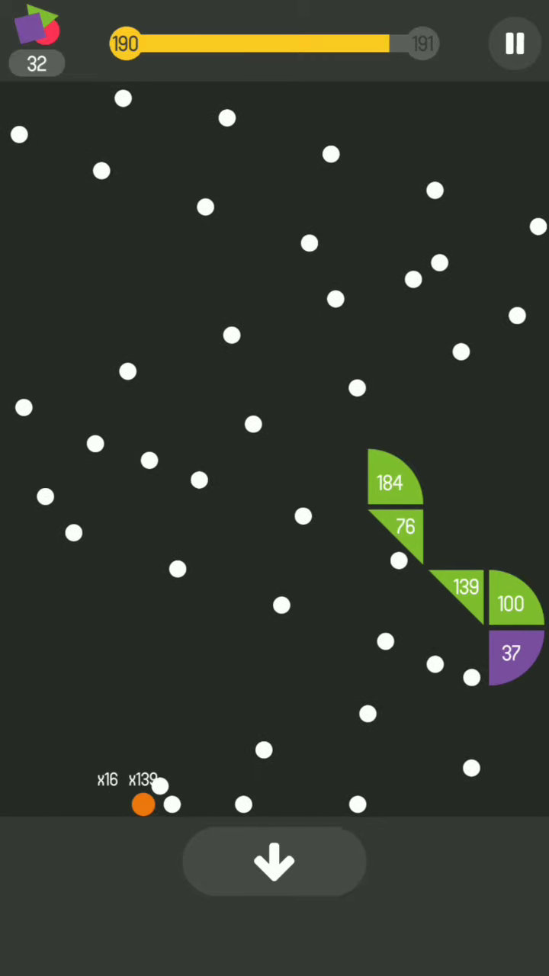
click(275, 860)
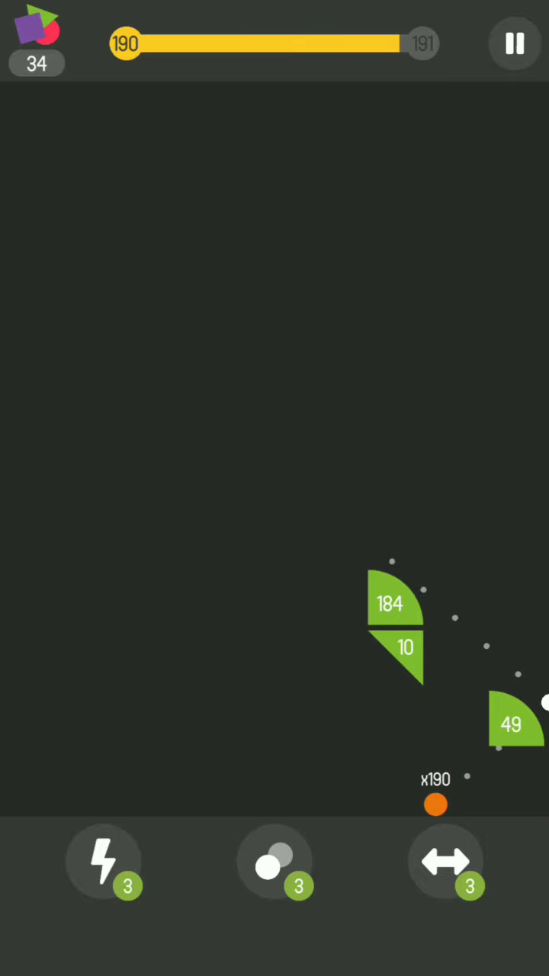
click(275, 862)
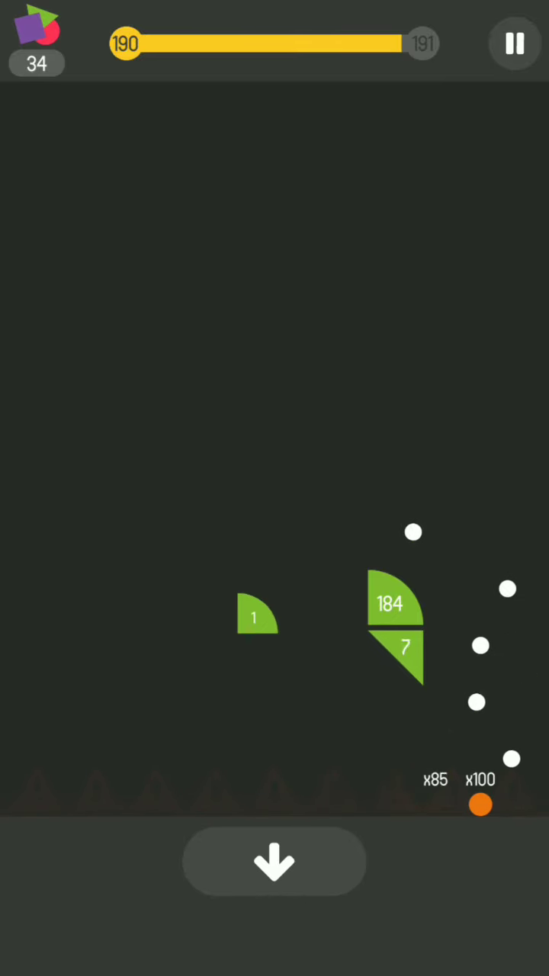